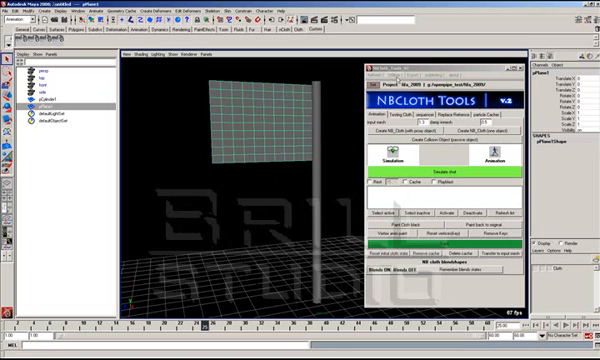
- Build the nCloth wrap control object for pPlane1 with Create NB_Cloth (one object)
{"action": "left_click", "coordinate": [375, 78]}
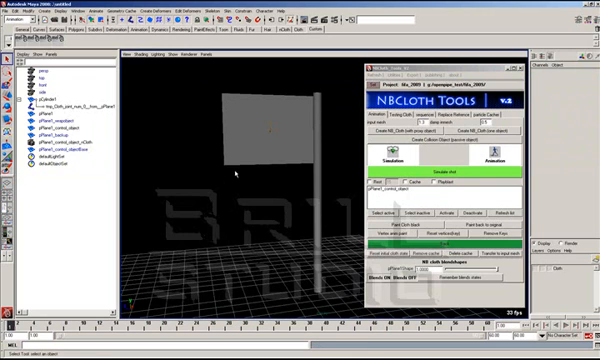
{"action": "left_click", "coordinate": [397, 114]}
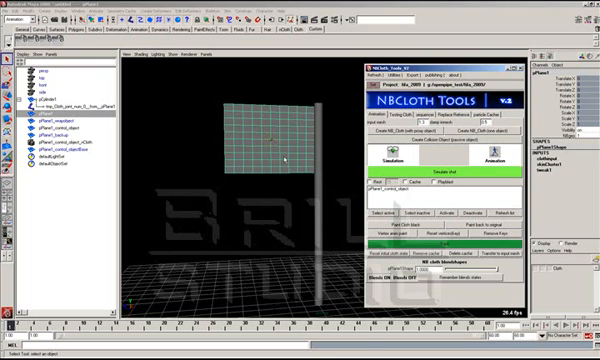
{"action": "left_click", "coordinate": [411, 158]}
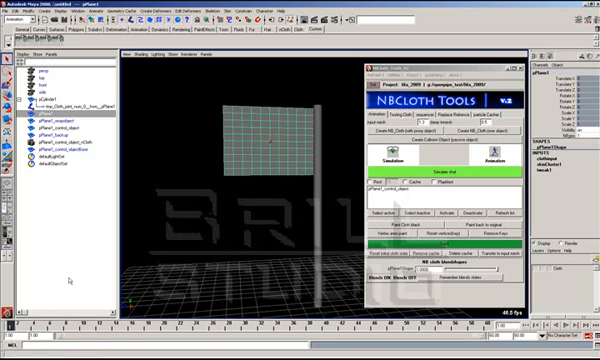
{"action": "left_click", "coordinate": [397, 161]}
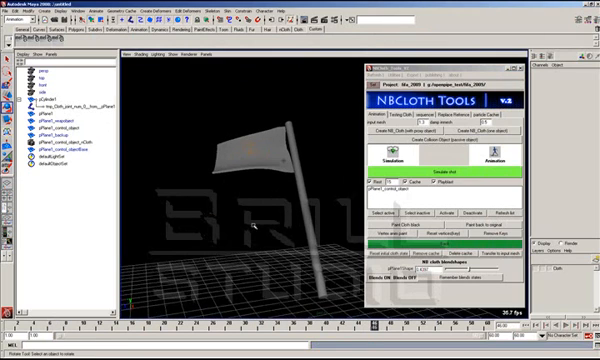
- Run Simulate shot with Rest, Cache and Playblast enabled
{"action": "left_click", "coordinate": [406, 162]}
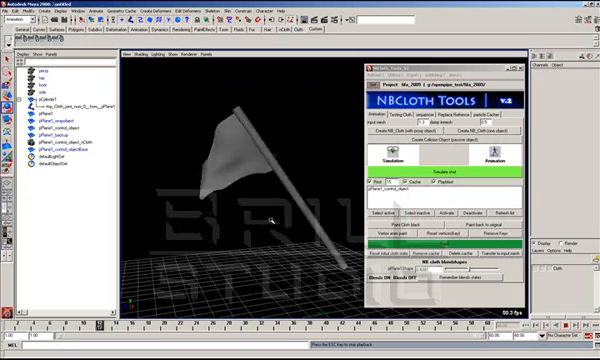